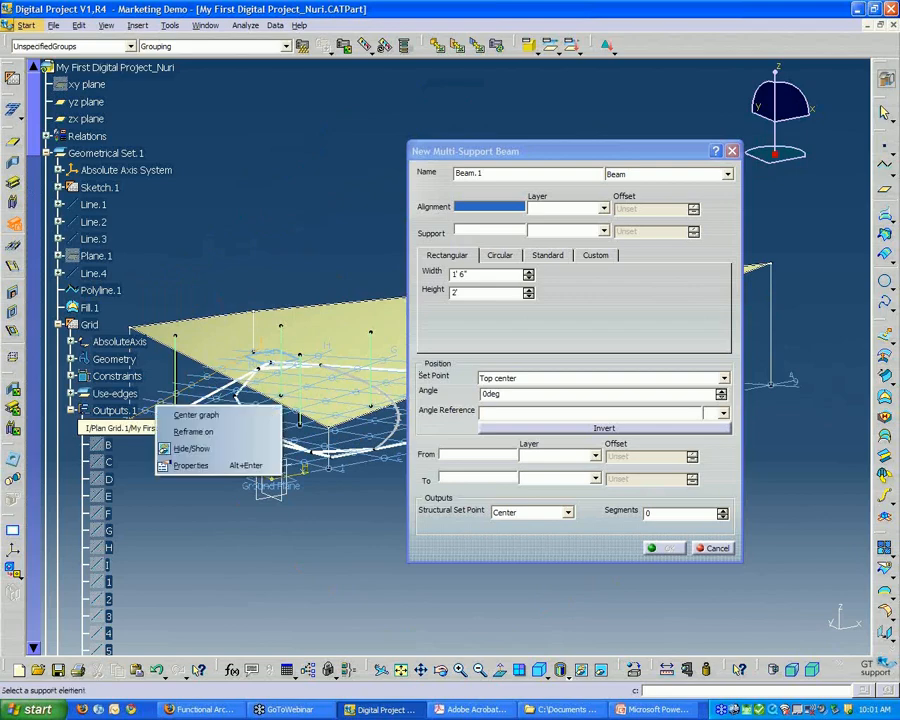
{"action": "mouse_move", "coordinate": [196, 414]}
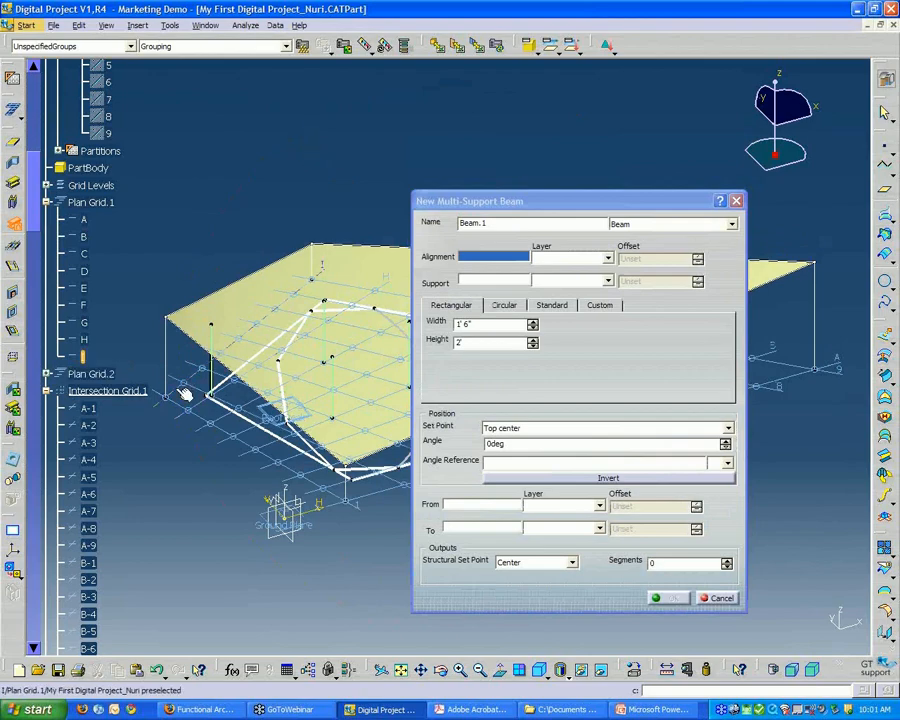
{"action": "mouse_move", "coordinate": [184, 390]}
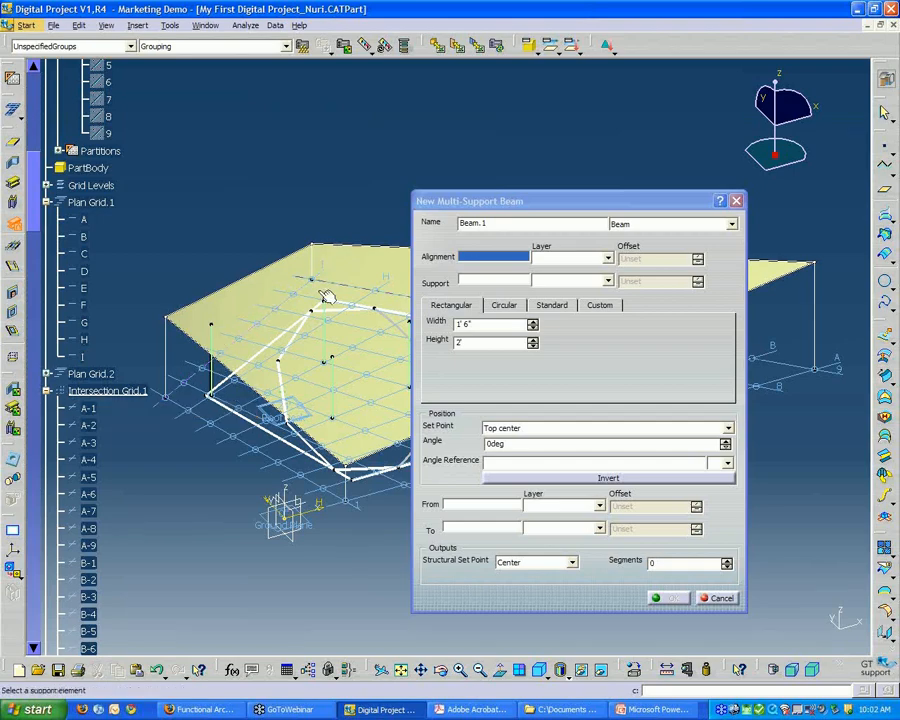
- Cancel the New Multi Support Beam dialog and orbit the roof model to view it from another side
{"action": "left_click", "coordinate": [718, 596]}
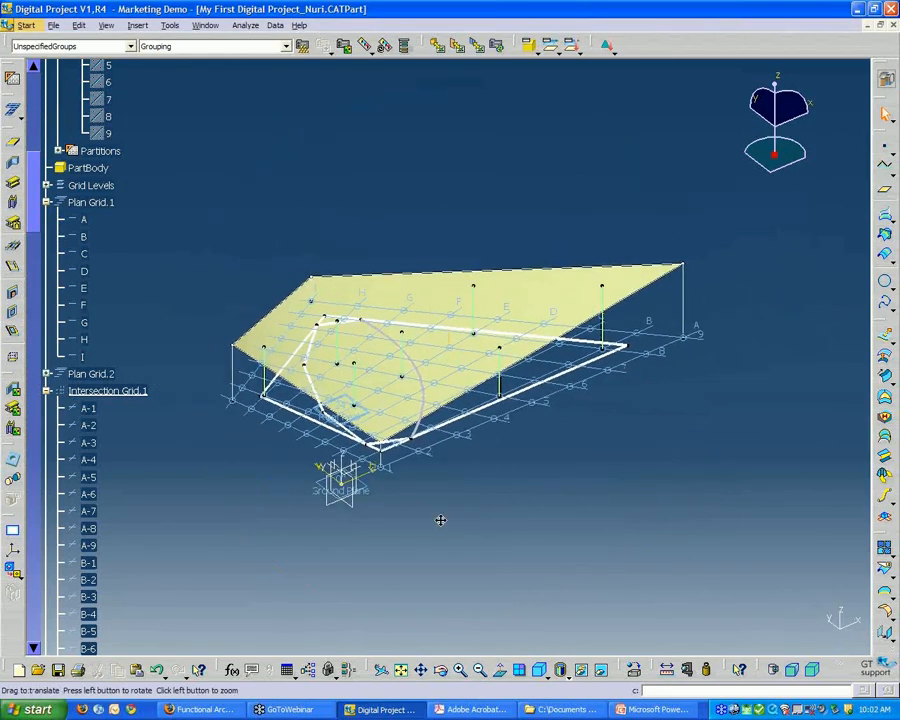
{"action": "left_click_drag", "start_coordinate": [440, 520], "coordinate": [516, 448]}
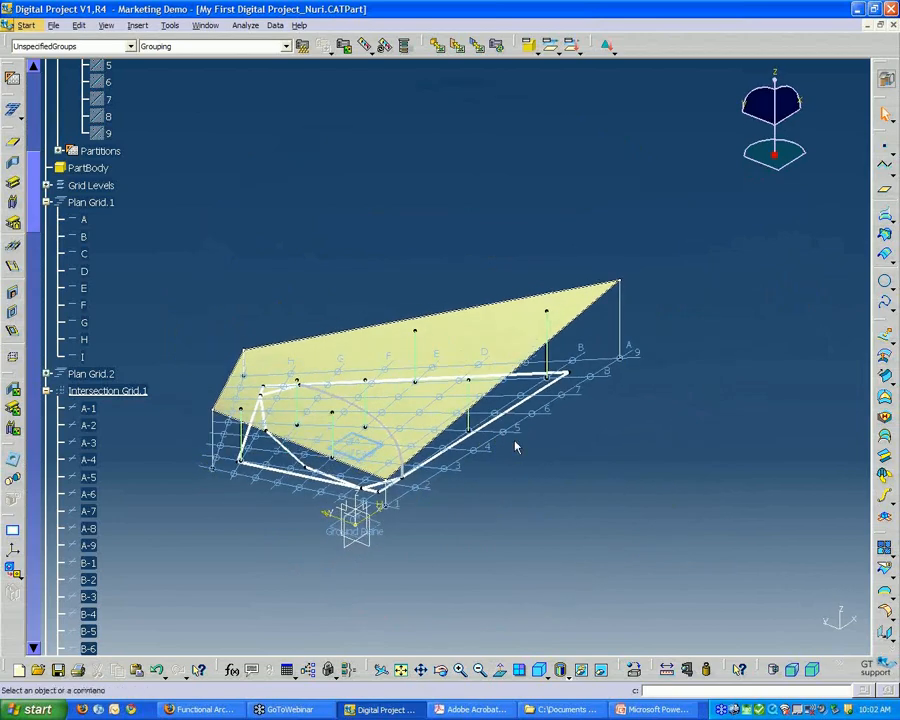
{"action": "mouse_move", "coordinate": [504, 456]}
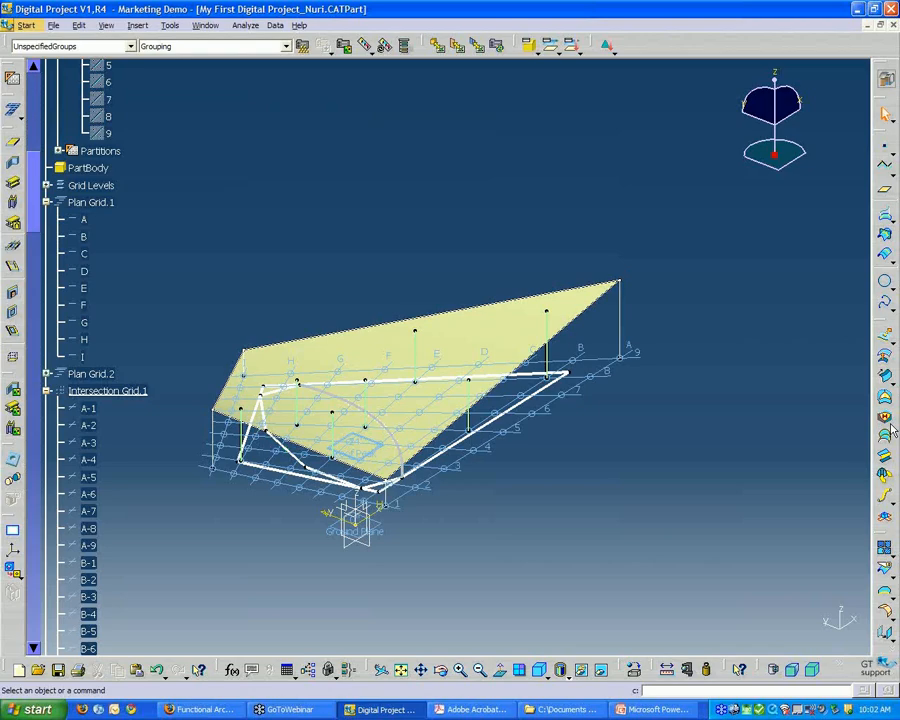
{"action": "mouse_move", "coordinate": [572, 464]}
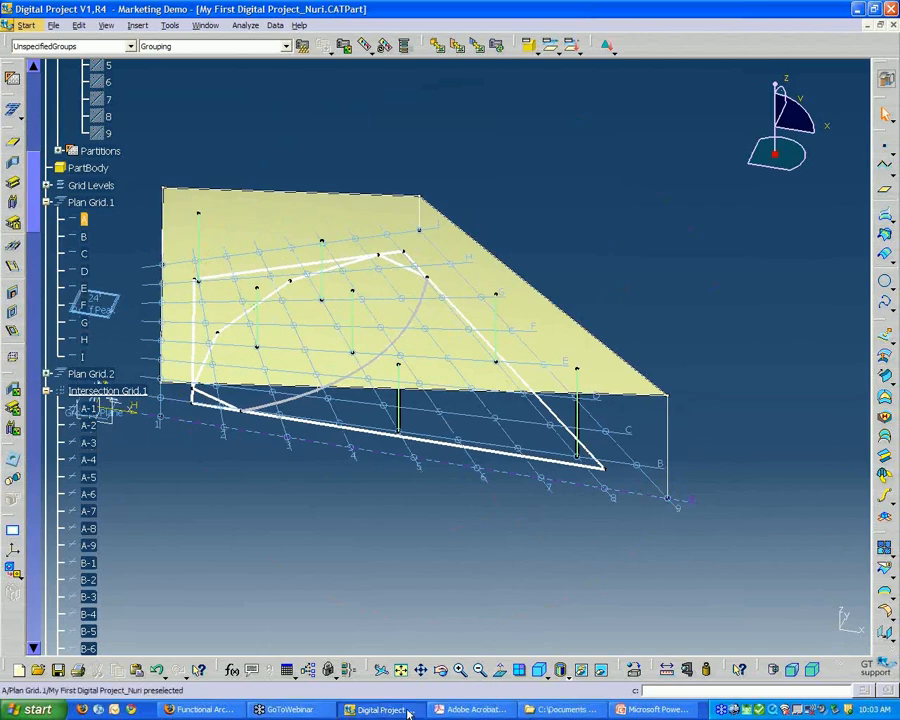
{"action": "mouse_move", "coordinate": [200, 708]}
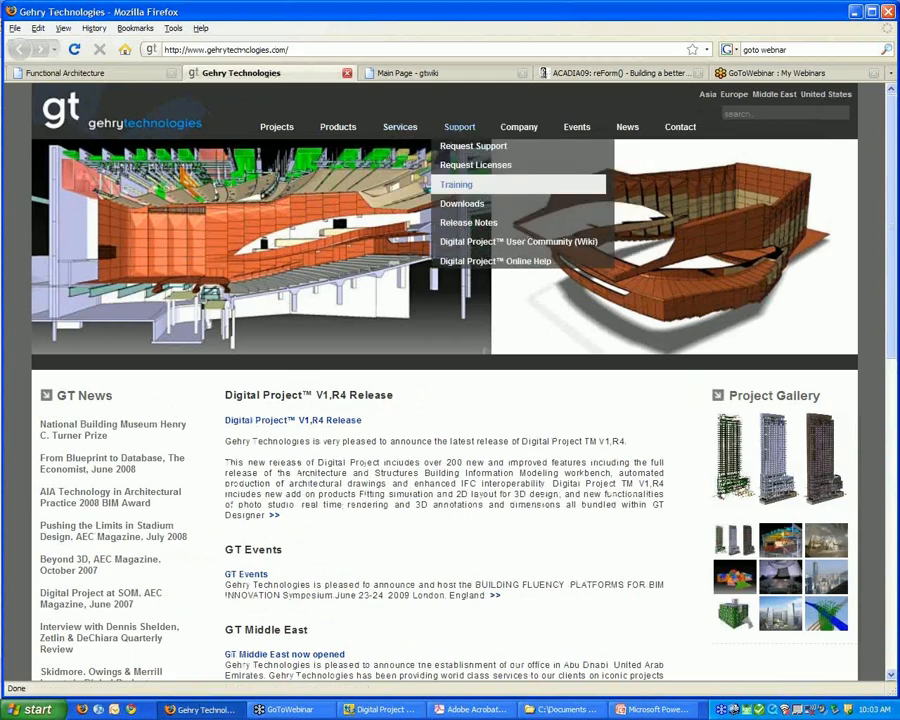
- Show the Gehry Technologies Training courses page from the Support menu in Firefox
{"action": "left_click", "coordinate": [456, 184]}
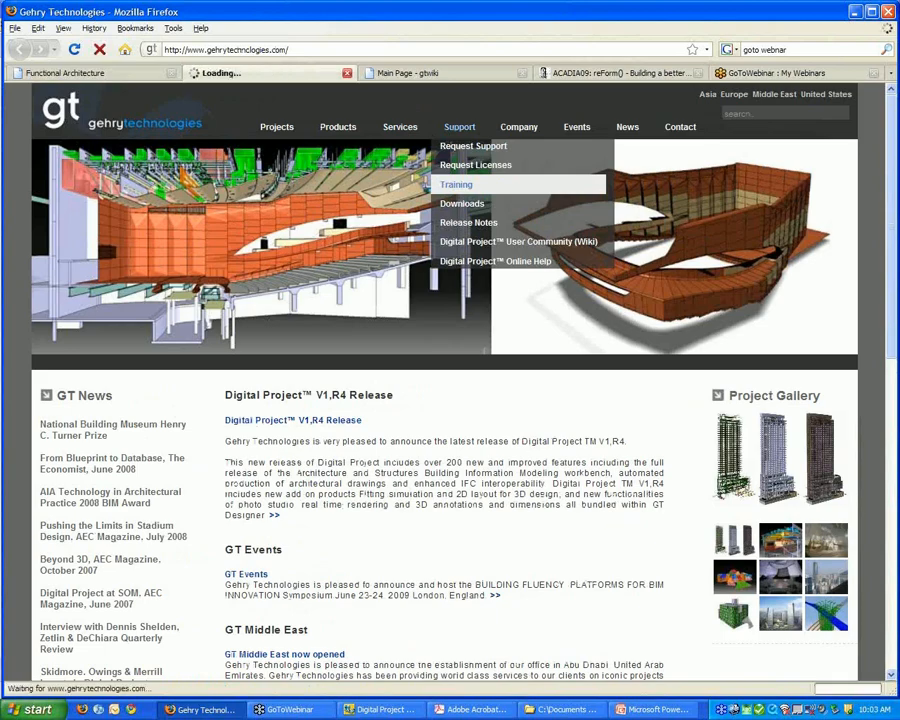
{"action": "left_click", "coordinate": [456, 184]}
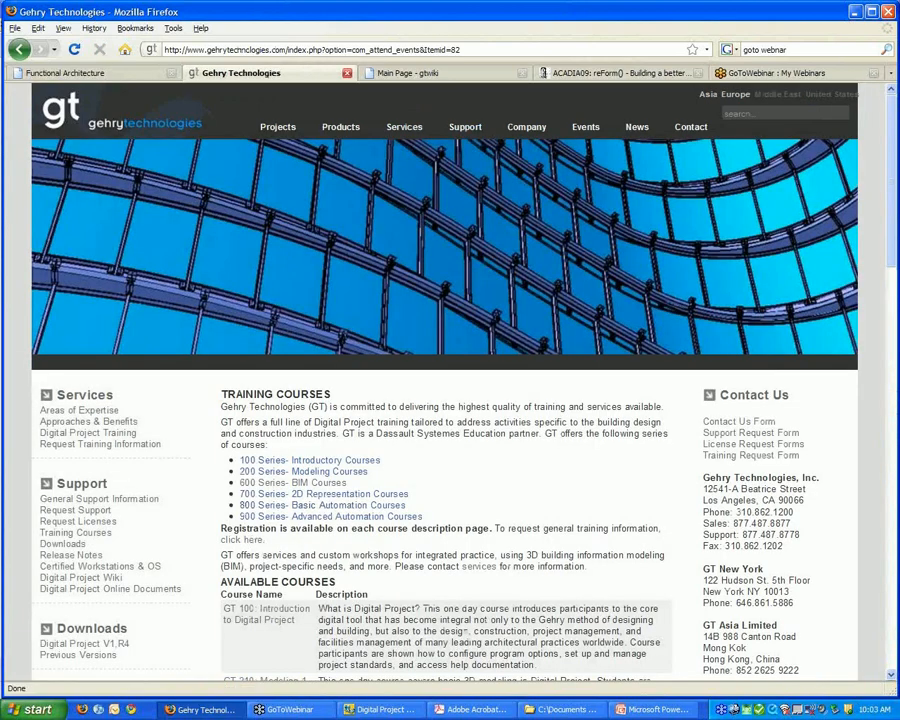
- Scroll the training courses page, then switch to the 'Main Page - gtwiki' tab
{"action": "scroll", "scroll_direction": "down", "scroll_amount": 3}
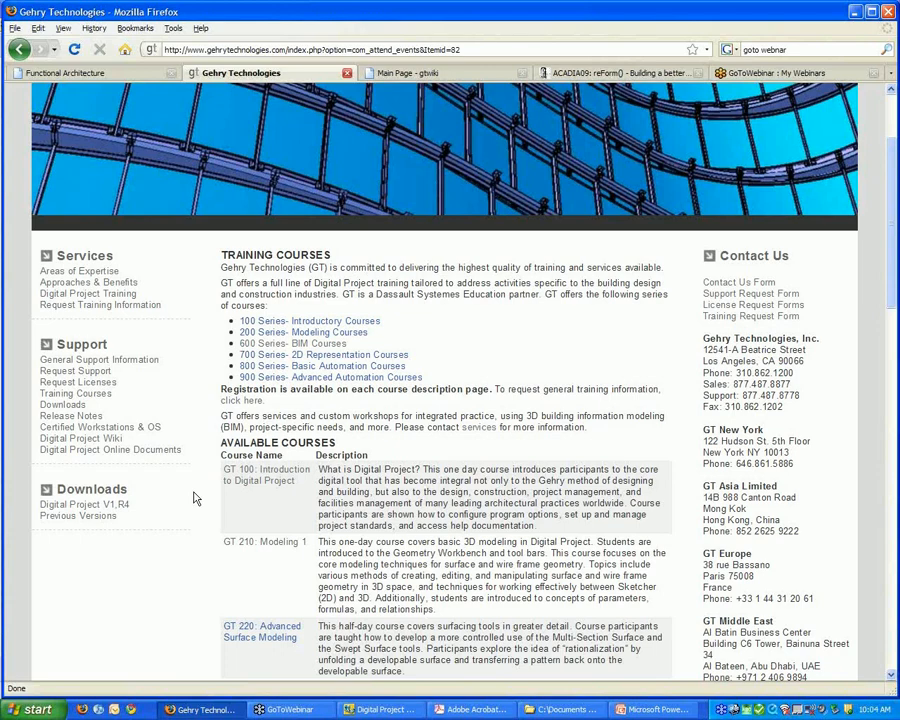
{"action": "mouse_move", "coordinate": [208, 488]}
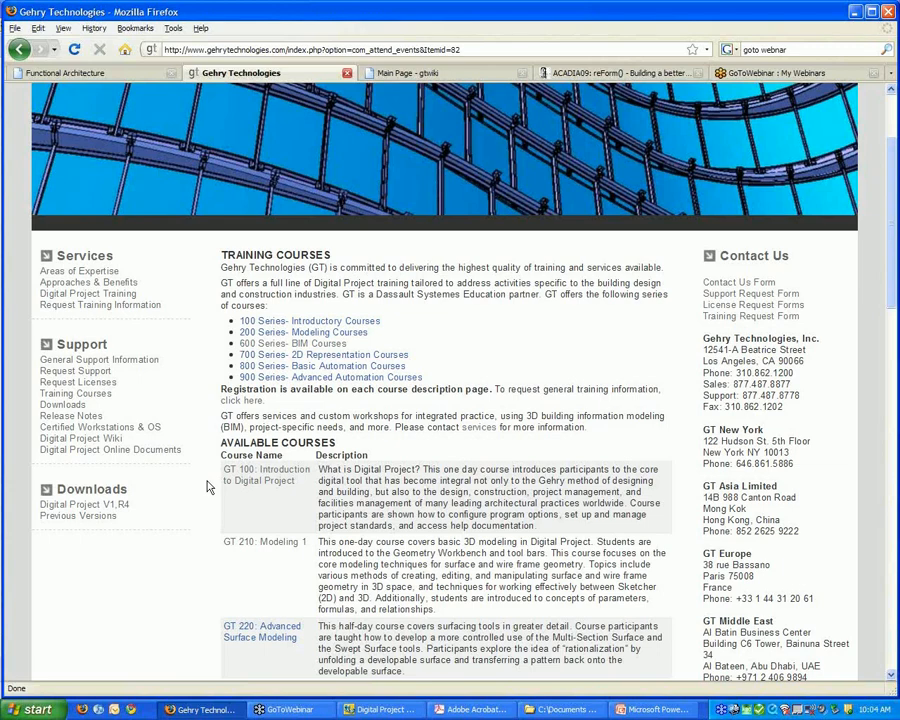
{"action": "mouse_move", "coordinate": [364, 188]}
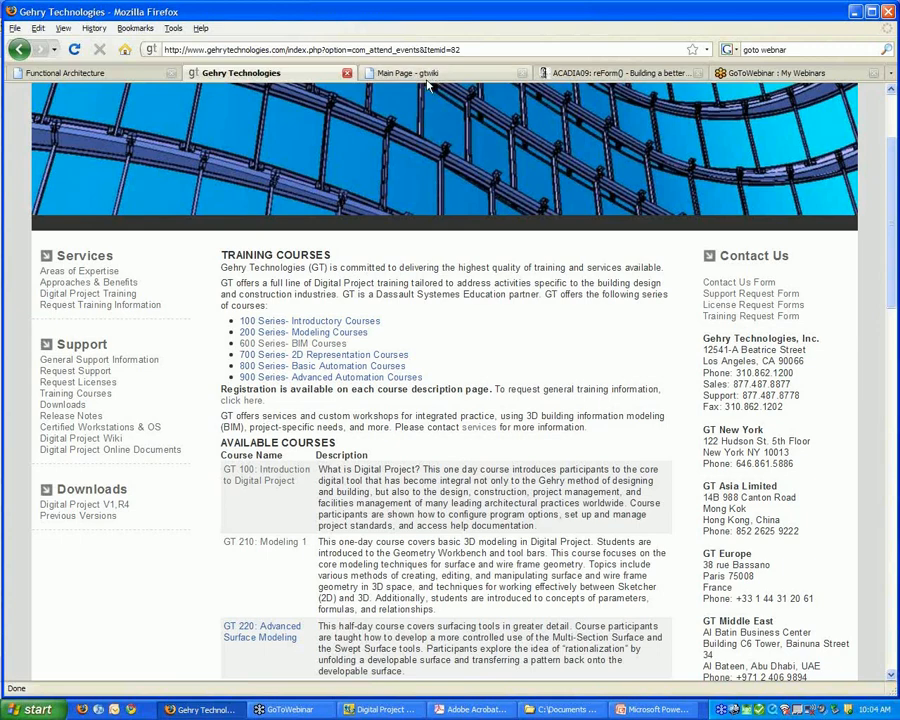
{"action": "mouse_move", "coordinate": [430, 72]}
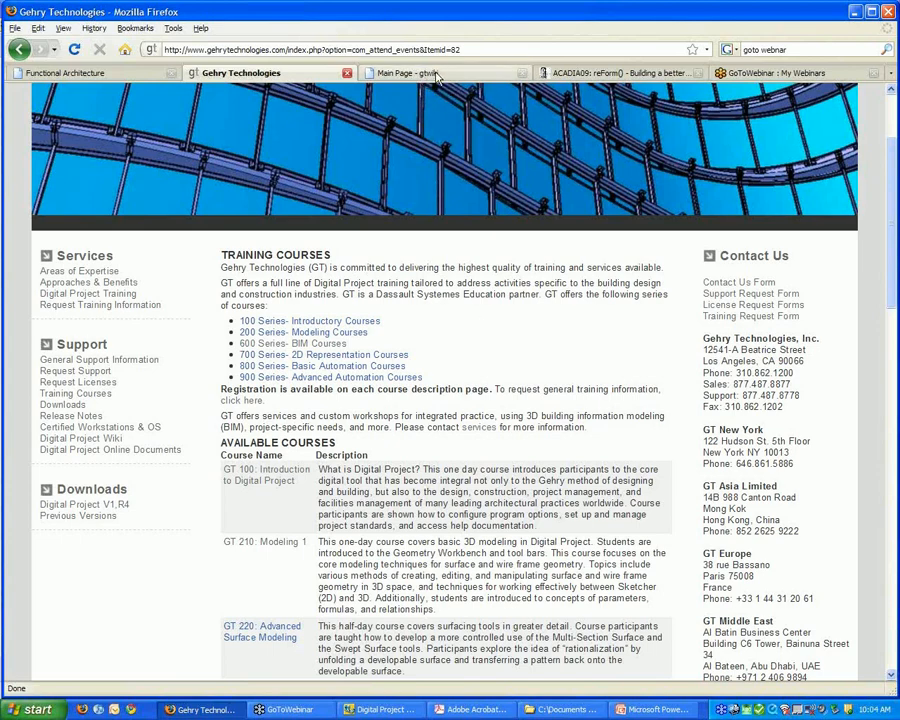
{"action": "left_click", "coordinate": [410, 72]}
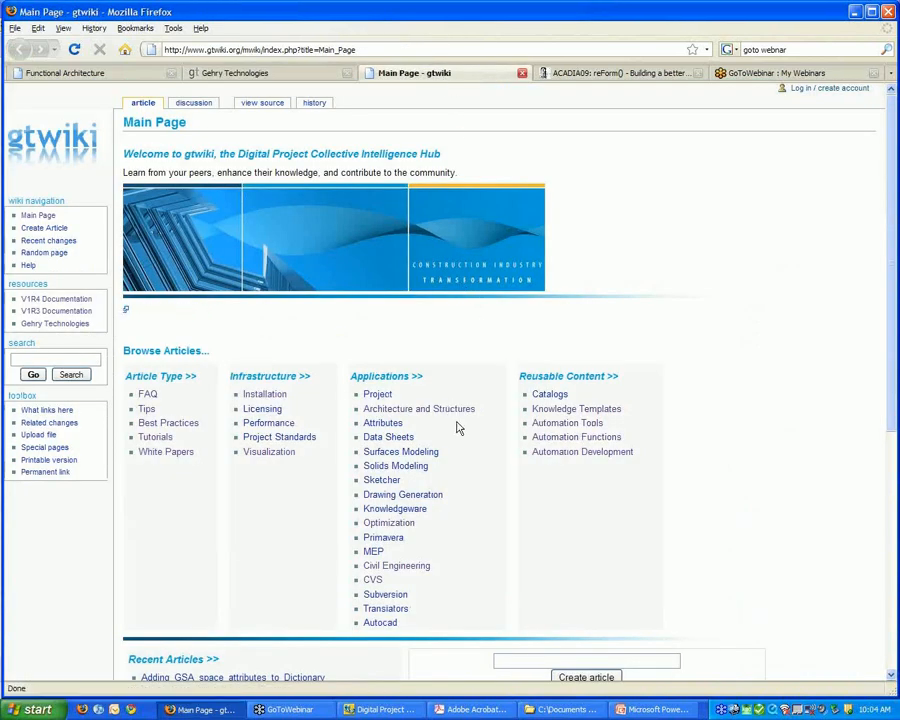